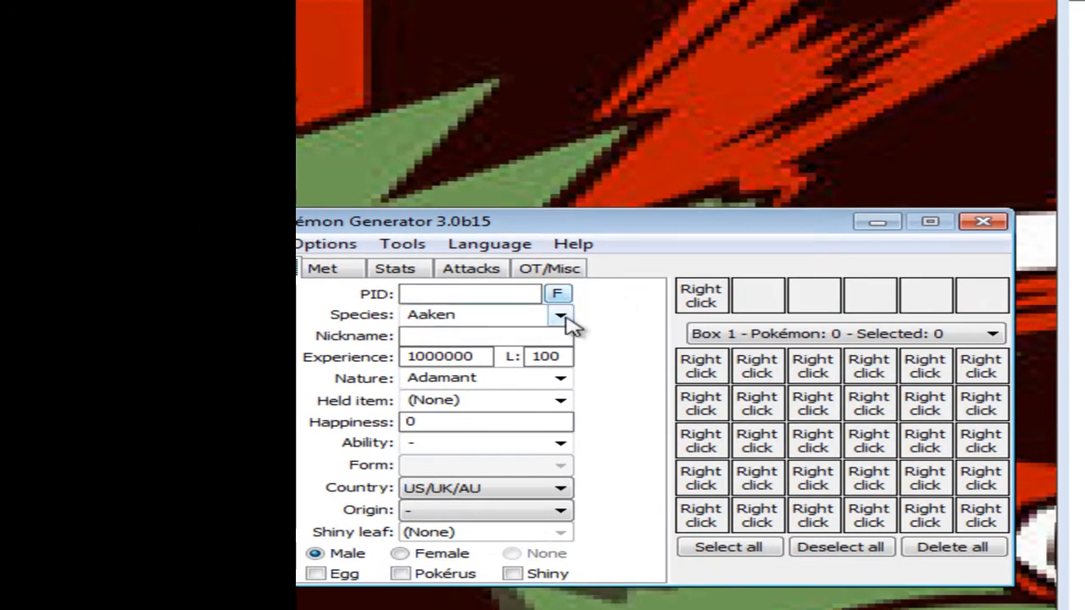
- Browse the species list in the blank Pokémon entry
{"action": "left_click", "coordinate": [562, 316]}
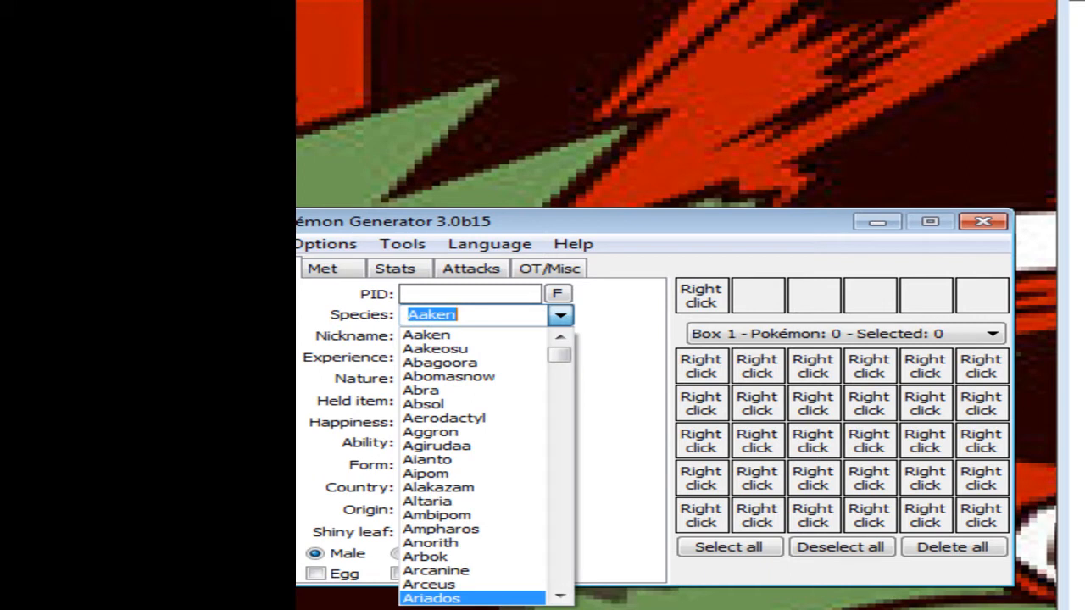
{"action": "mouse_move", "coordinate": [475, 349]}
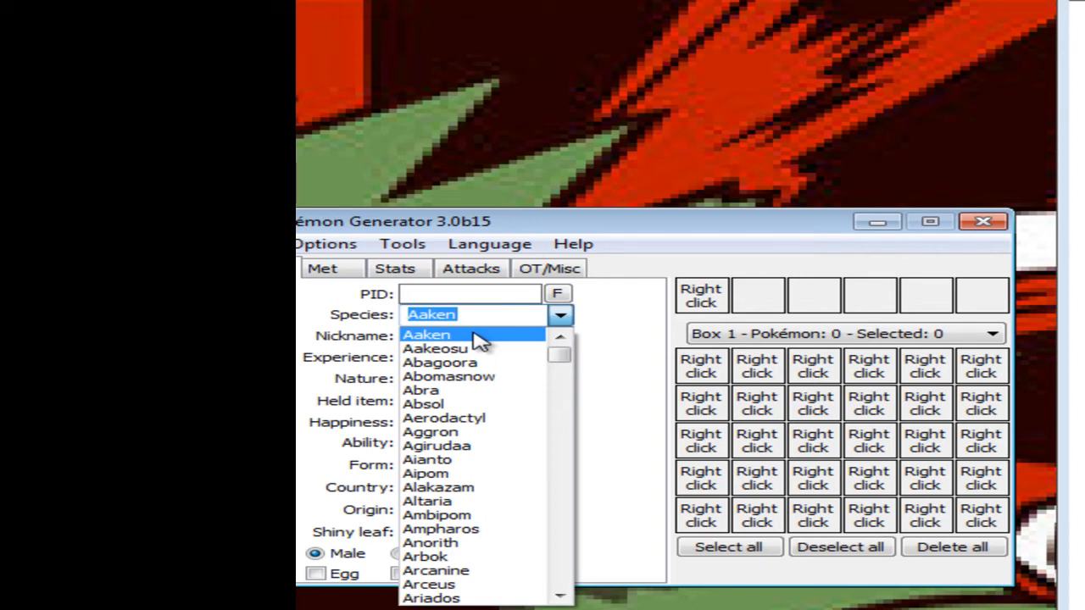
{"action": "mouse_move", "coordinate": [546, 339]}
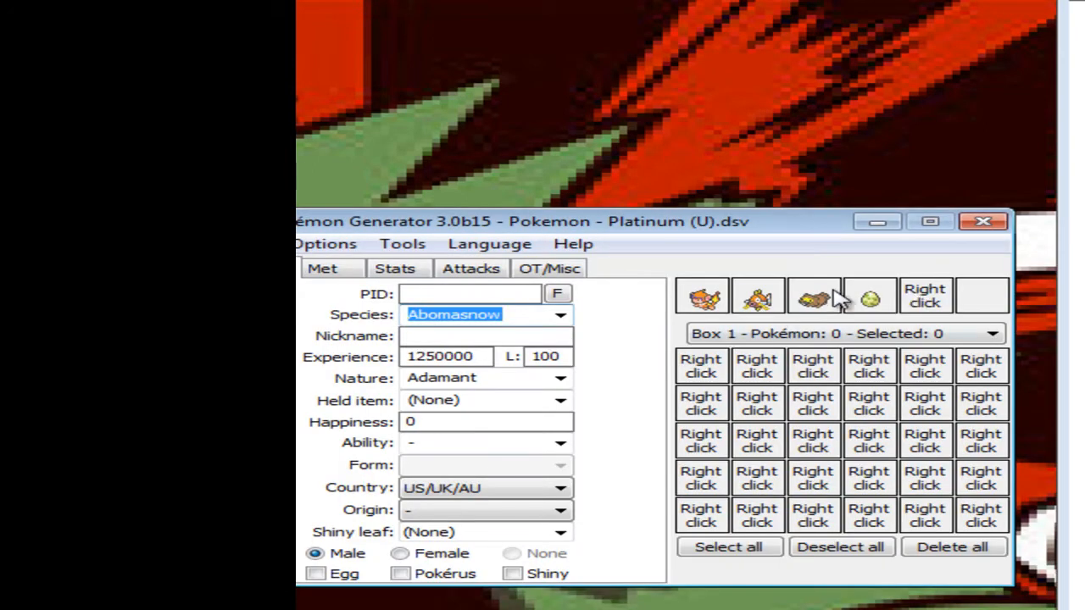
{"action": "mouse_move", "coordinate": [1009, 326]}
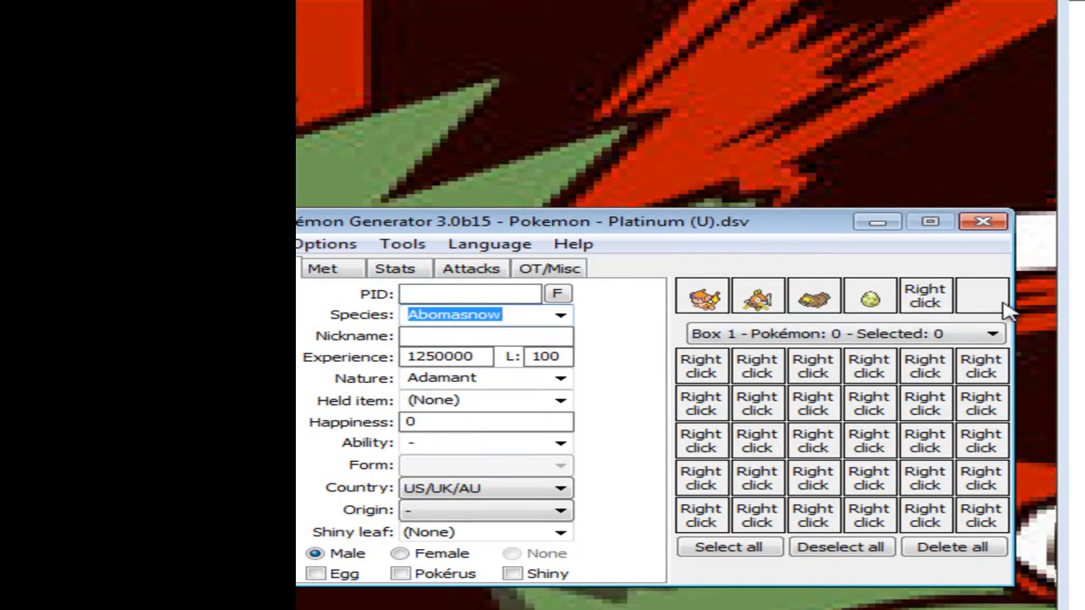
{"action": "mouse_move", "coordinate": [755, 295]}
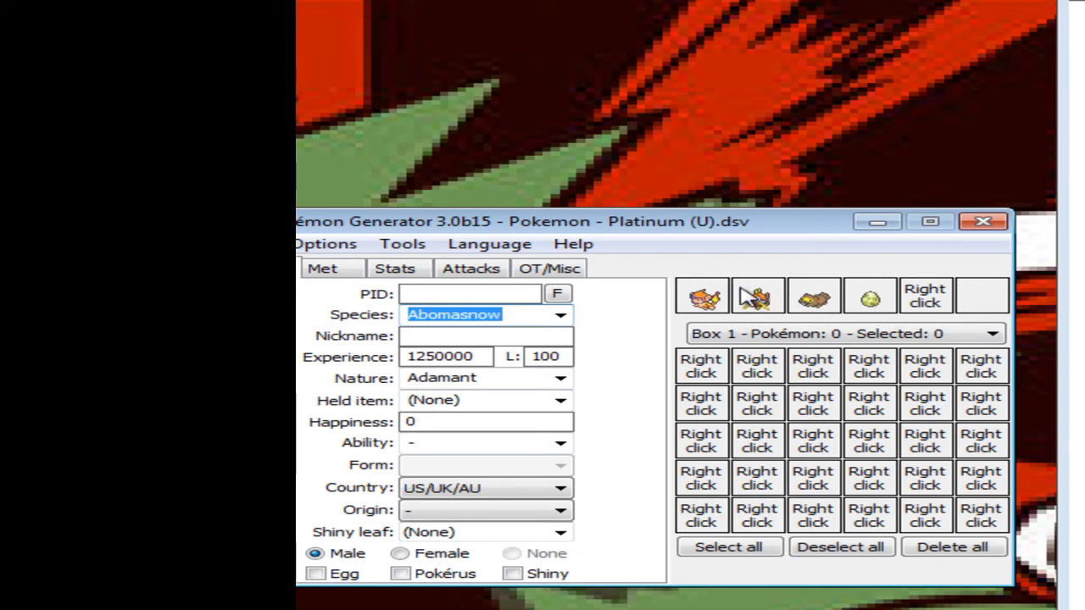
- Load the first party Pokémon, Monferno, into the editor and show its met details
{"action": "right_click", "coordinate": [702, 295]}
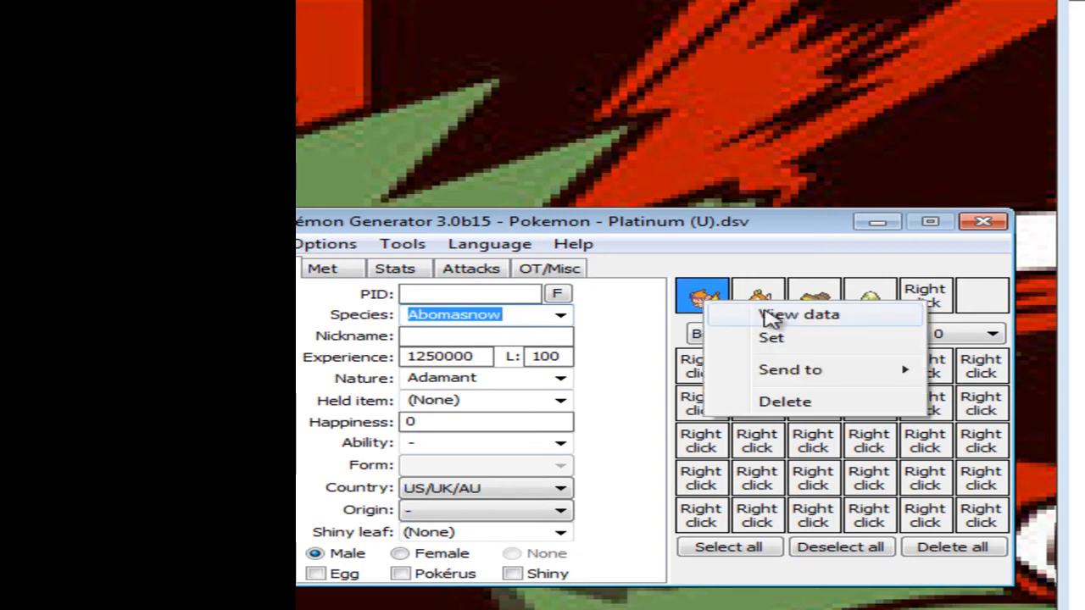
{"action": "left_click", "coordinate": [795, 314]}
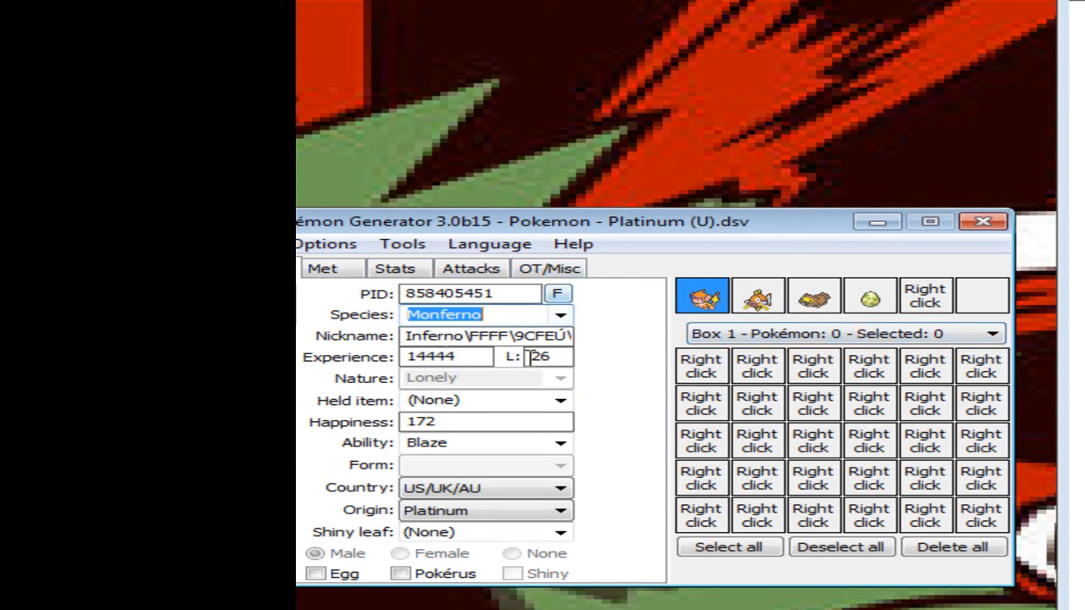
{"action": "mouse_move", "coordinate": [489, 336]}
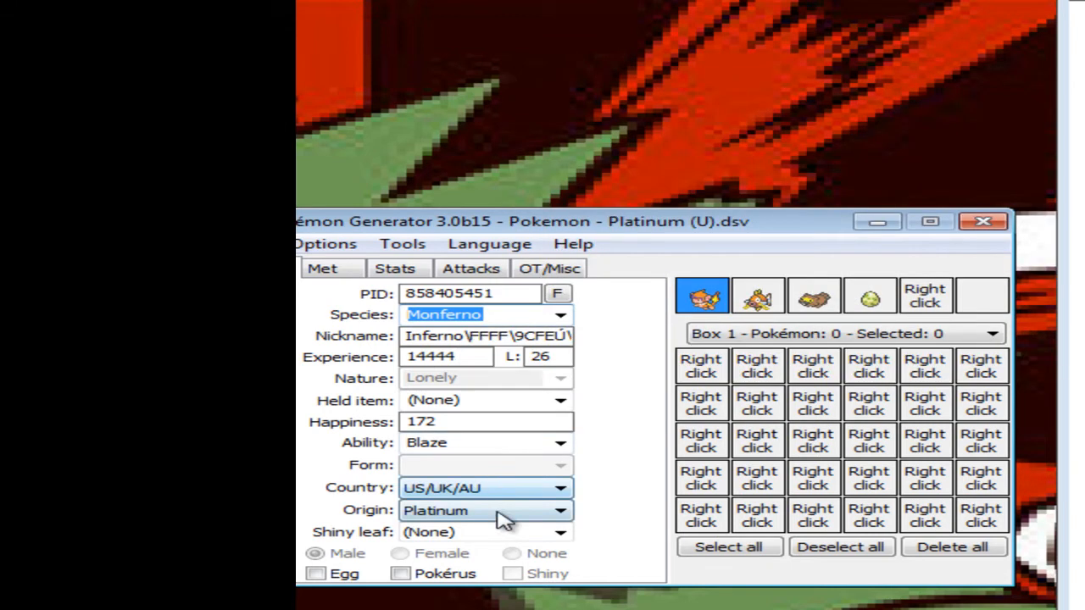
{"action": "left_click", "coordinate": [326, 244]}
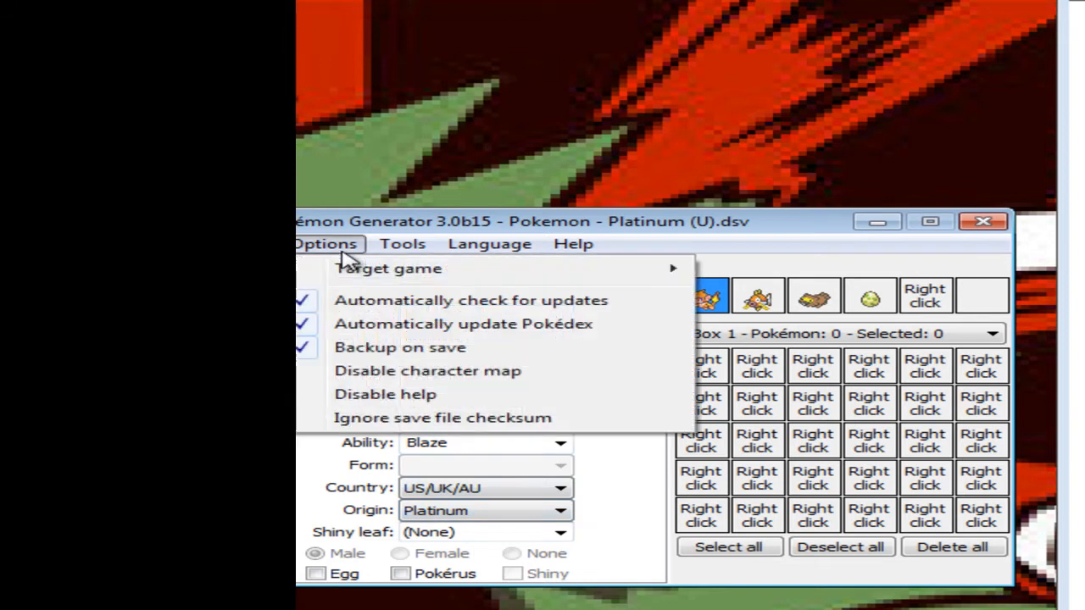
{"action": "left_click", "coordinate": [322, 267]}
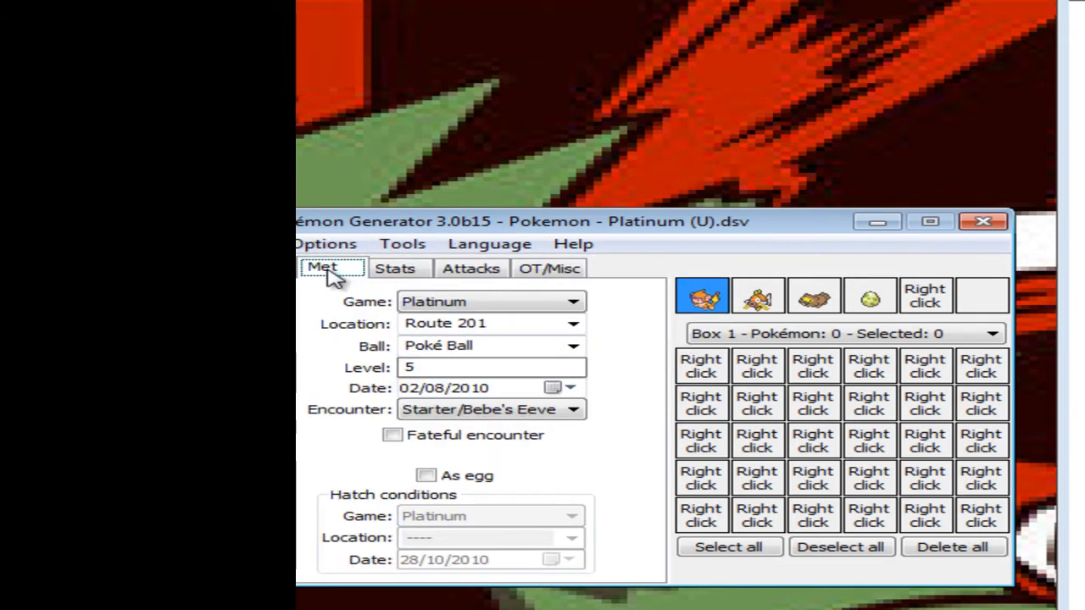
{"action": "mouse_move", "coordinate": [475, 366]}
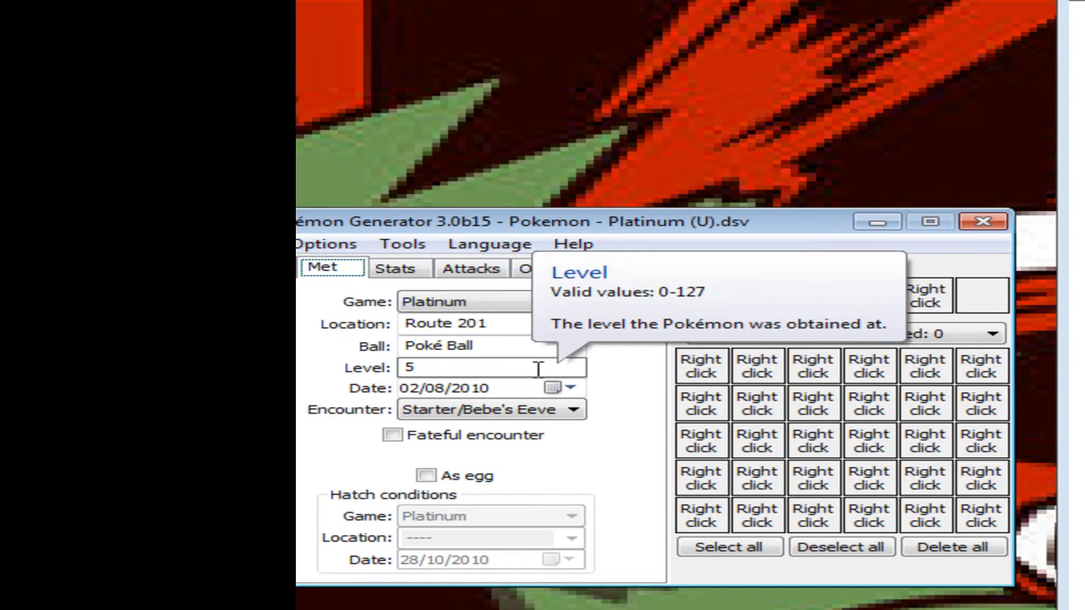
- Review Monferno's stats, trainer info, moves and met details, ending on its main details
{"action": "left_click", "coordinate": [397, 268]}
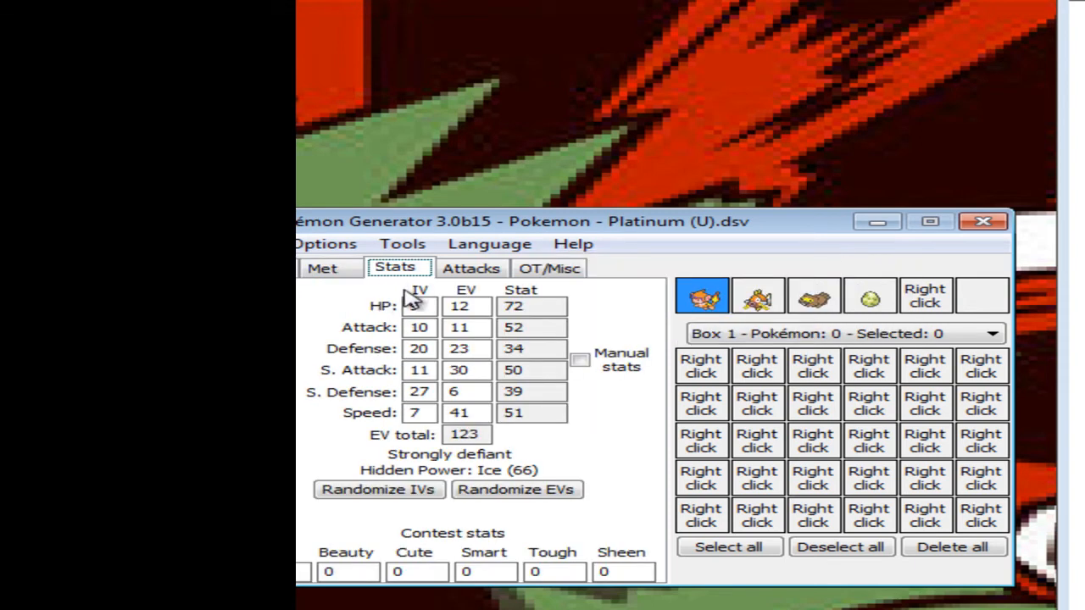
{"action": "left_click", "coordinate": [551, 268]}
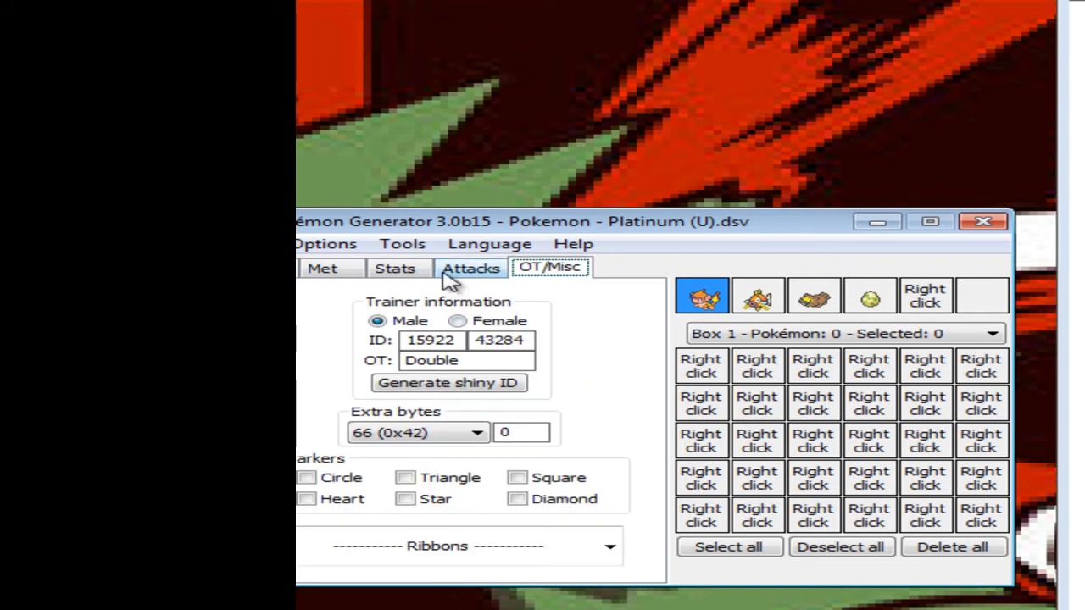
{"action": "left_click", "coordinate": [390, 268]}
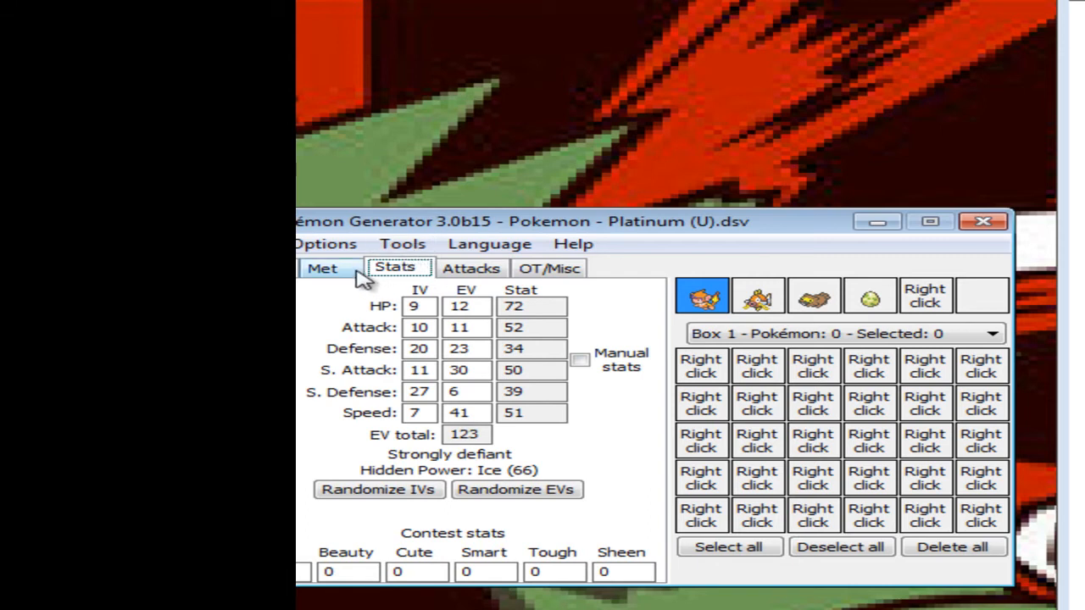
{"action": "left_click", "coordinate": [322, 268]}
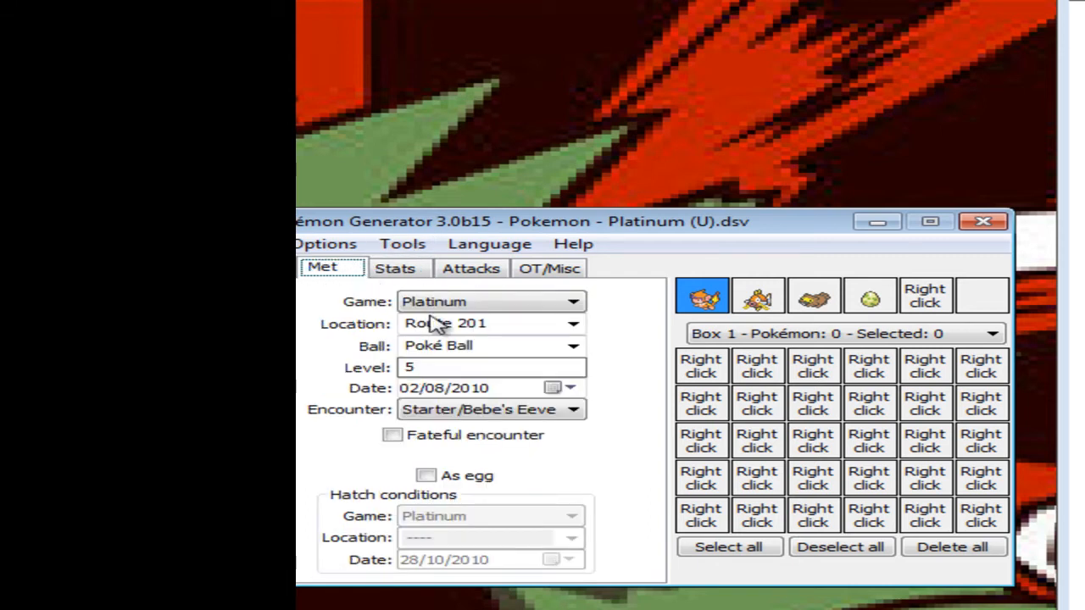
{"action": "left_click", "coordinate": [397, 267]}
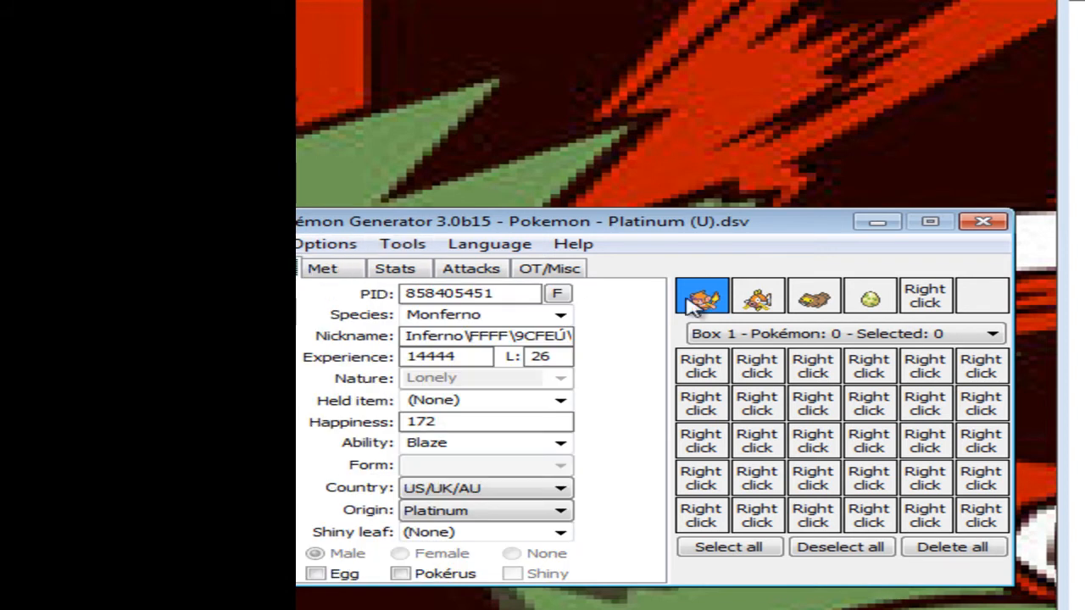
- Load the Pokemon Black_patched.dsv save via File > Load
{"action": "left_click", "coordinate": [319, 244]}
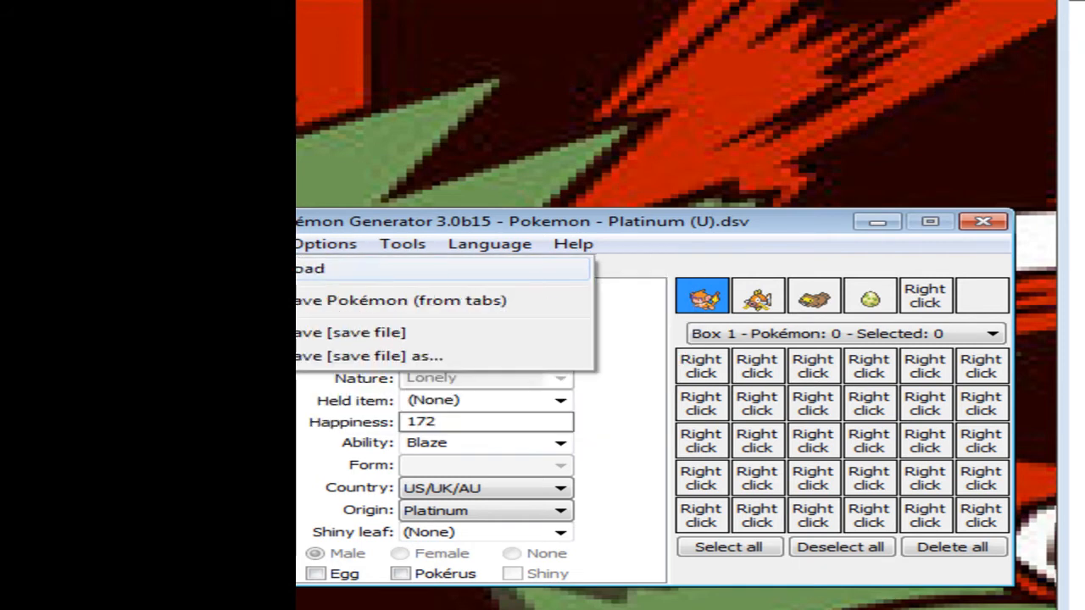
{"action": "left_click", "coordinate": [314, 268]}
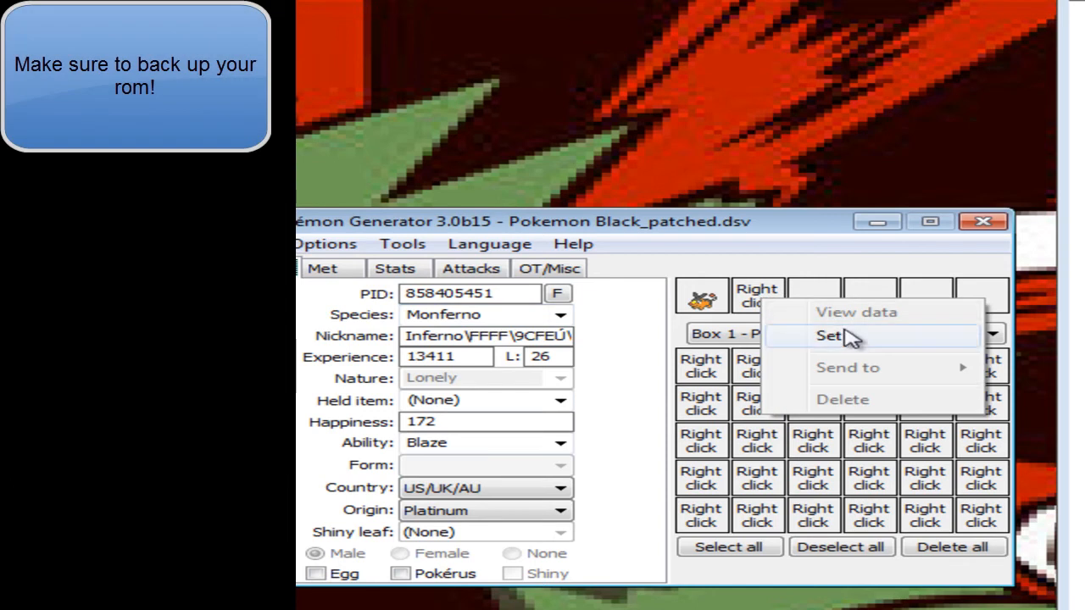
- Place Monferno in the second party slot, set met location Route 1 and mark Fateful encounter
{"action": "left_click", "coordinate": [828, 334]}
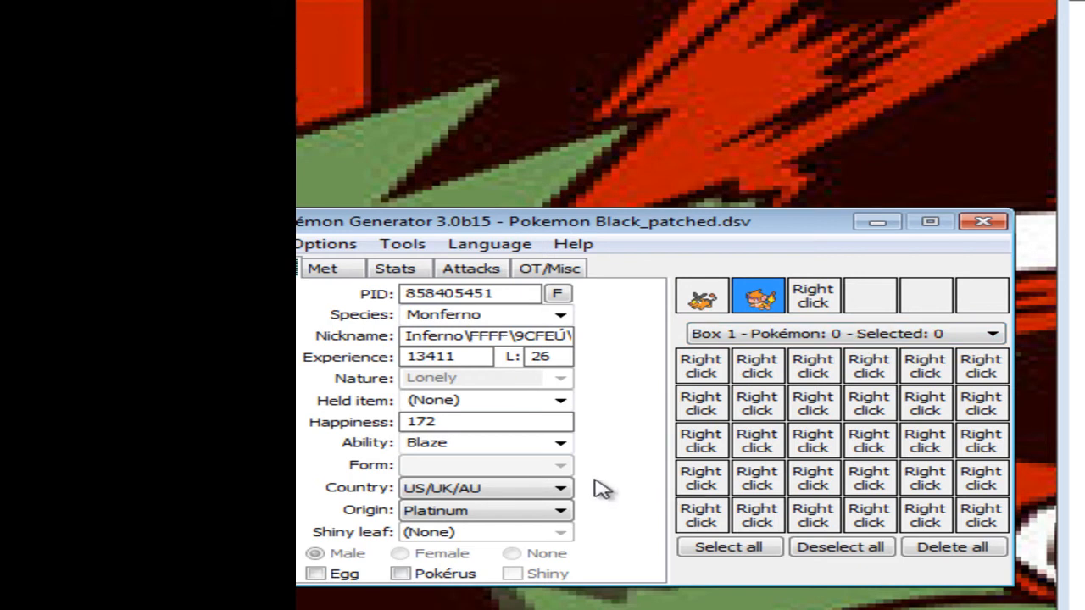
{"action": "left_click", "coordinate": [542, 356]}
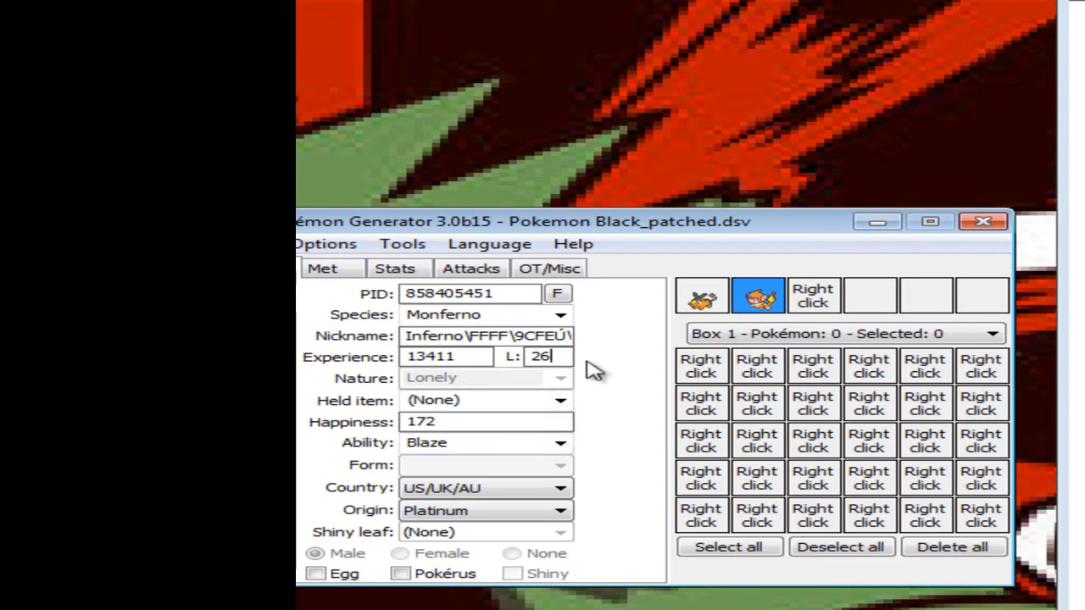
{"action": "mouse_move", "coordinate": [478, 335]}
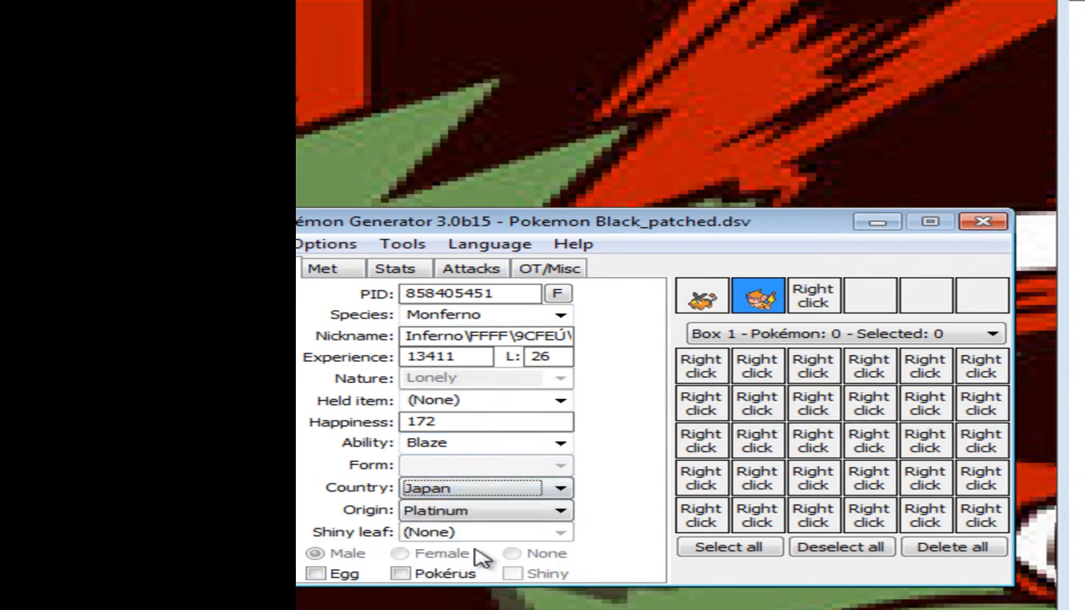
{"action": "mouse_move", "coordinate": [643, 408]}
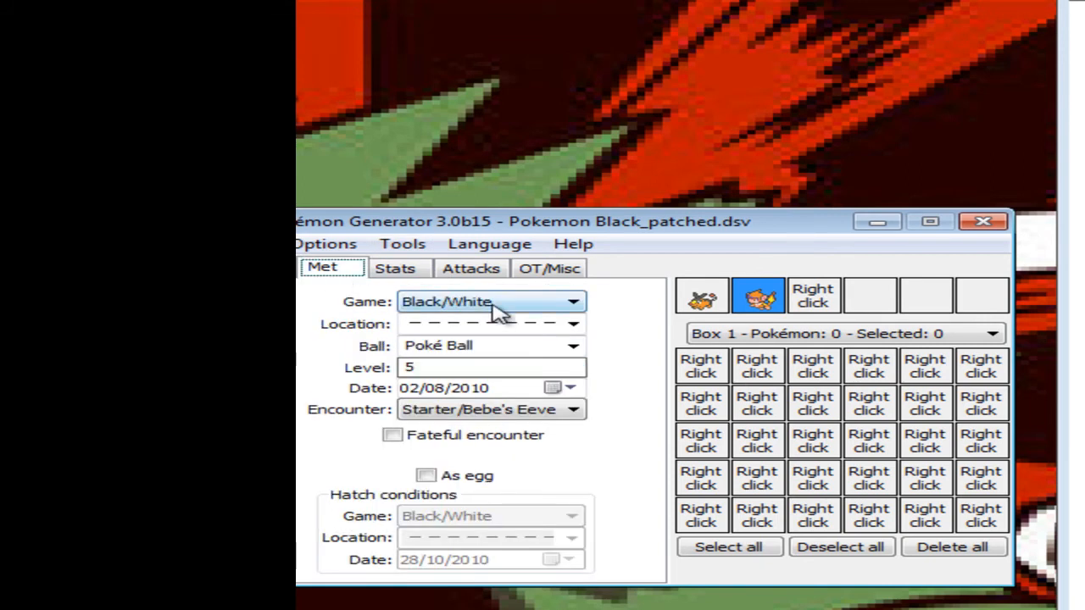
{"action": "left_click", "coordinate": [483, 324]}
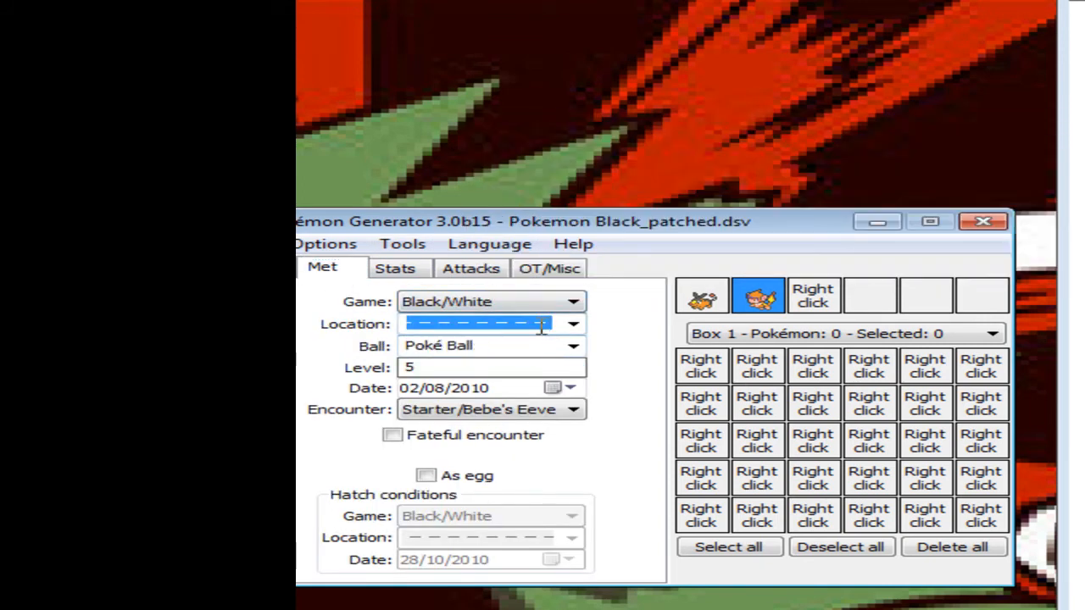
{"action": "left_click", "coordinate": [571, 324]}
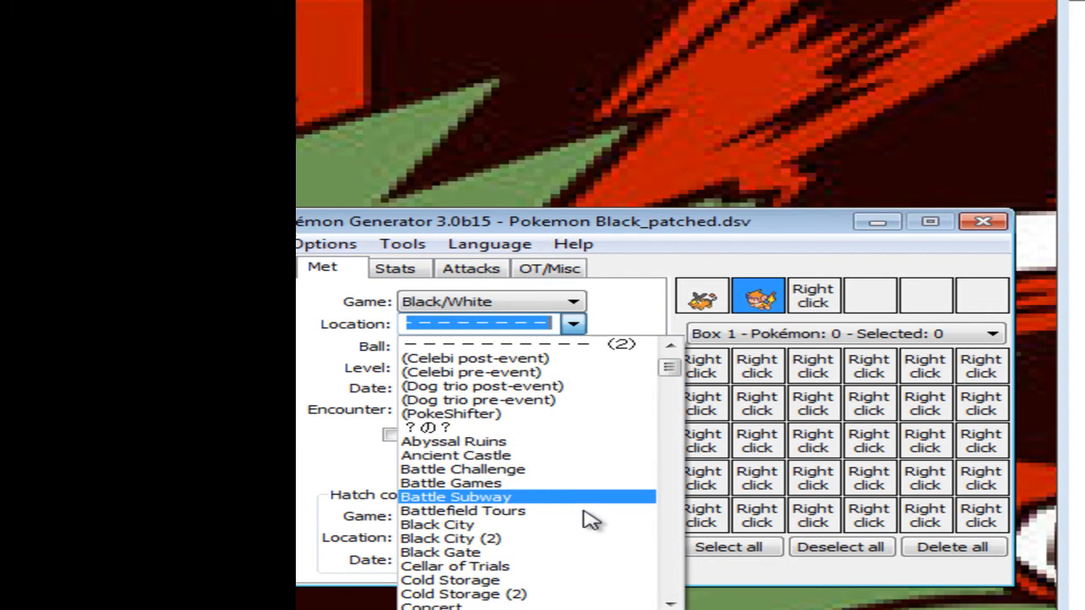
{"action": "scroll", "scroll_direction": "down", "scroll_amount": 3}
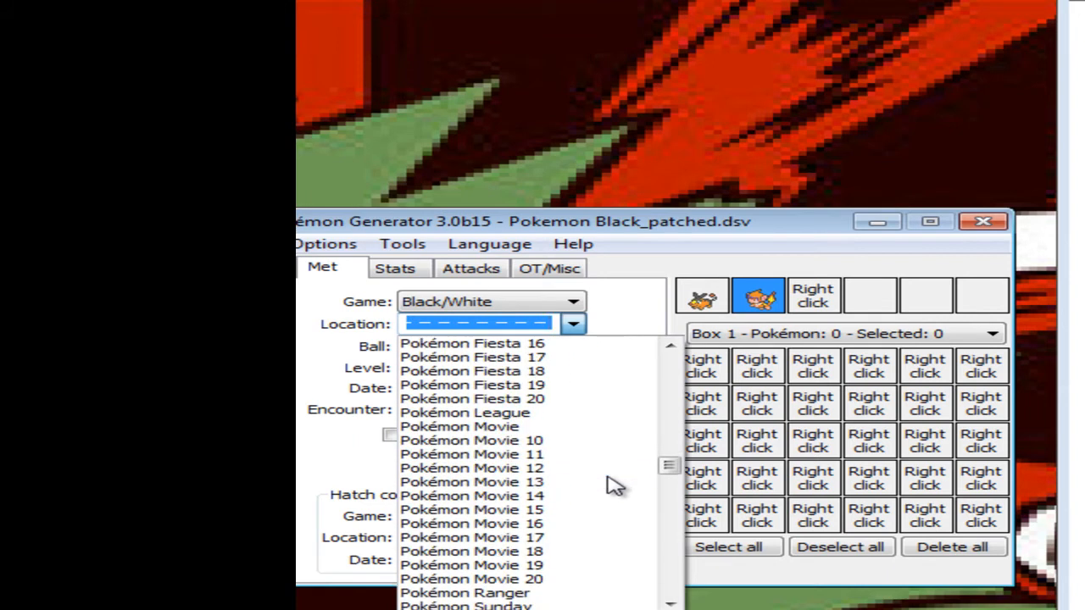
{"action": "scroll", "scroll_direction": "down", "scroll_amount": 3}
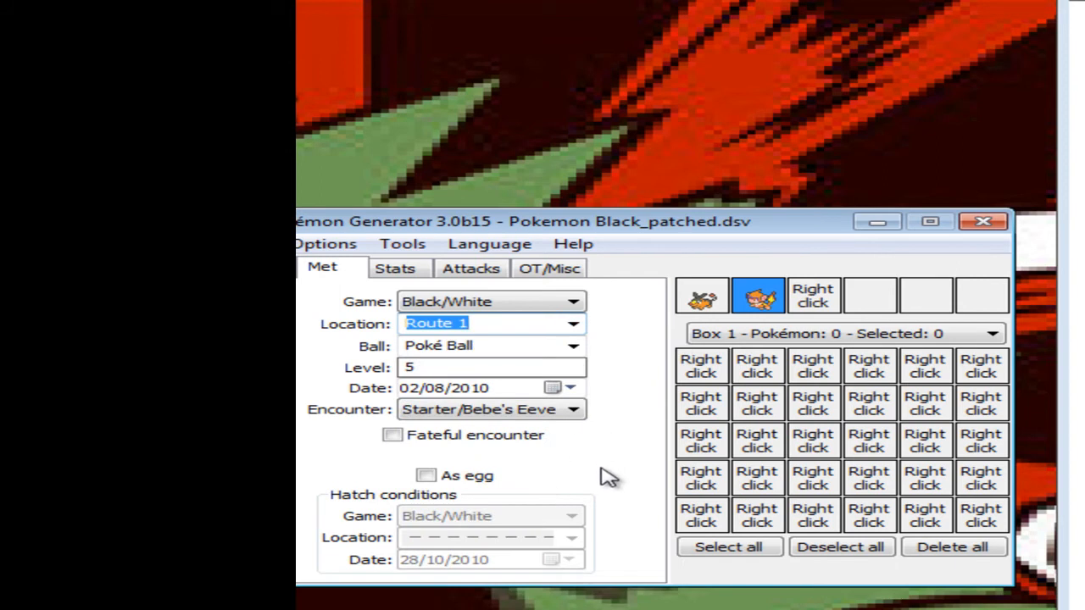
{"action": "left_click", "coordinate": [390, 434]}
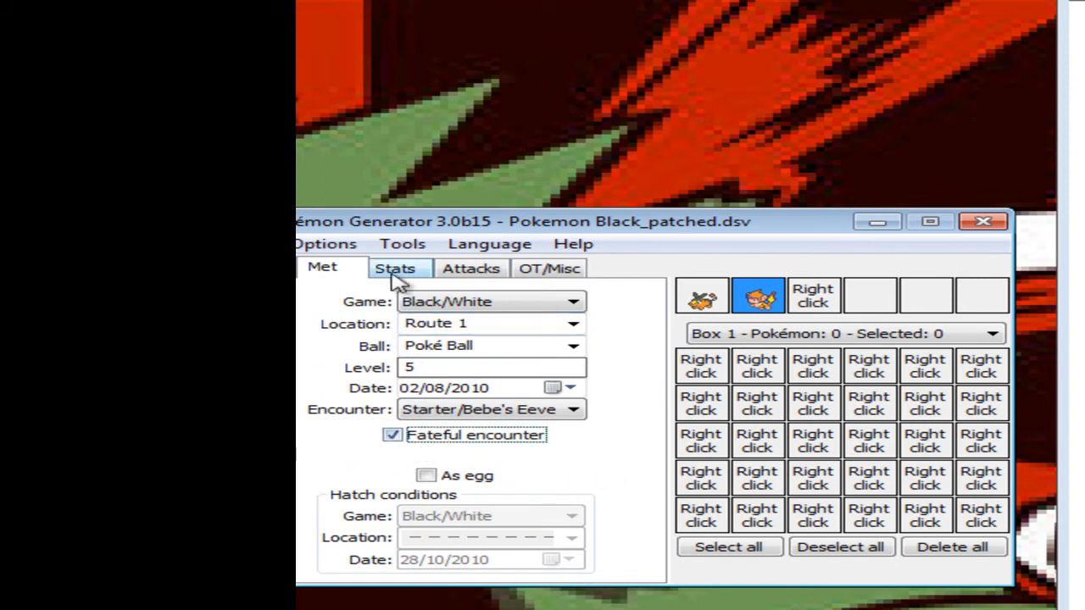
- Check the stats, then generate a shiny secret ID on the OT/Misc details
{"action": "left_click", "coordinate": [395, 268]}
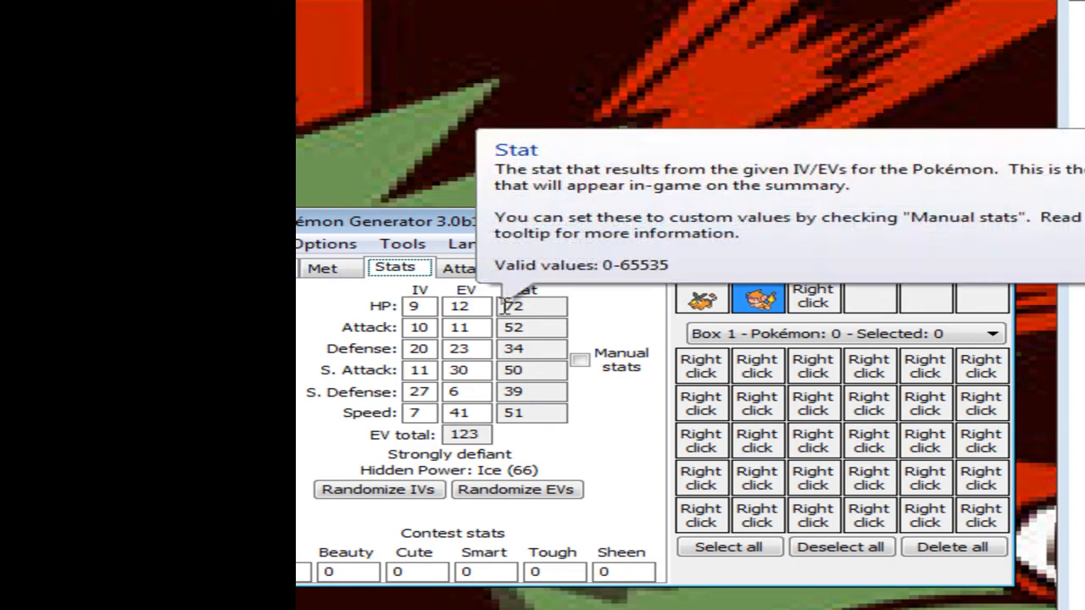
{"action": "left_click", "coordinate": [552, 268]}
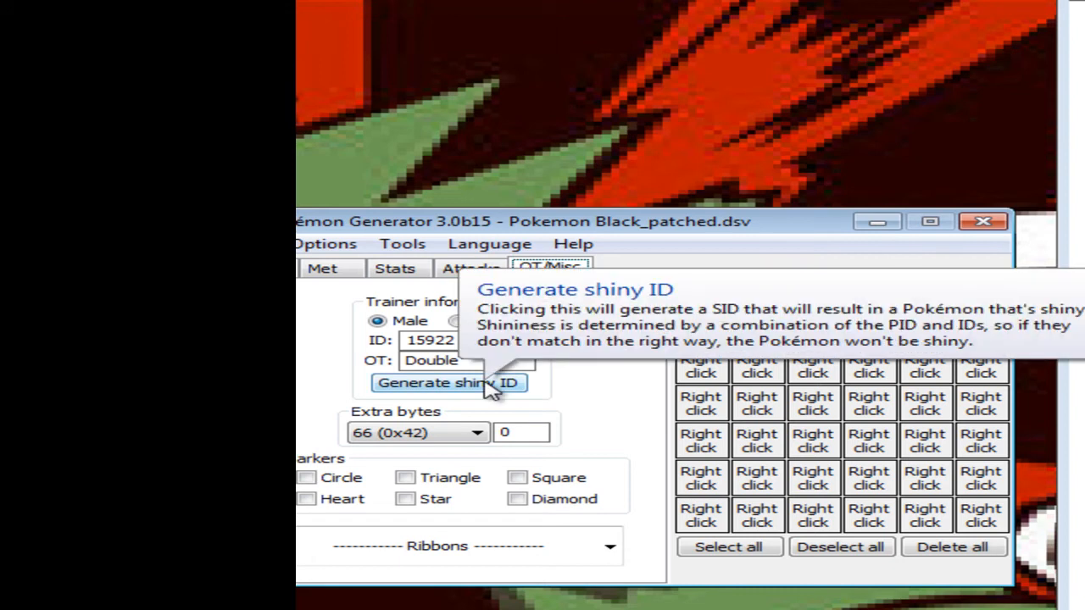
{"action": "left_click", "coordinate": [448, 383]}
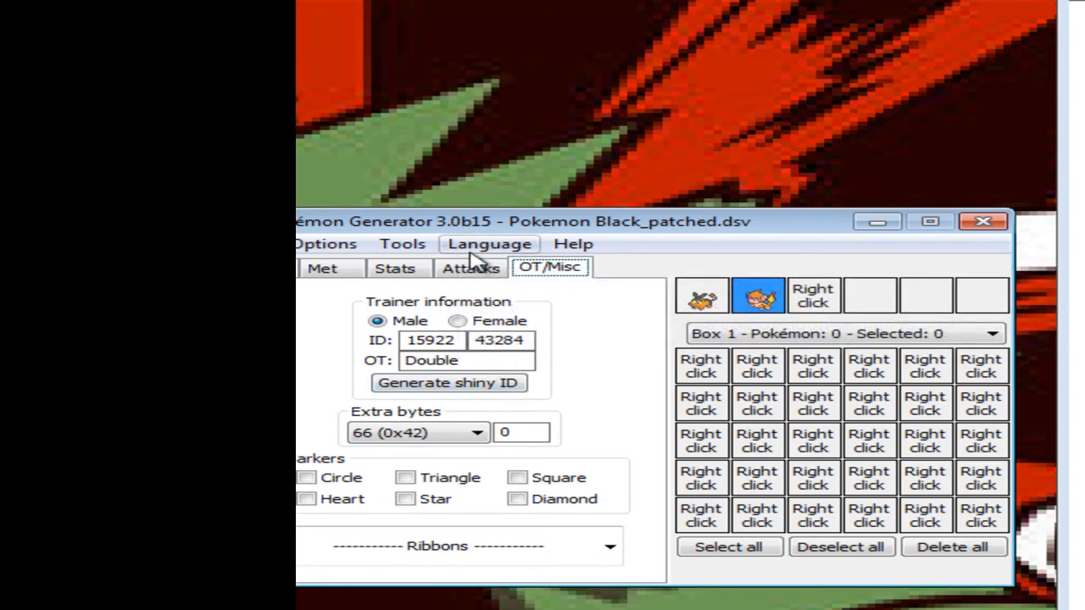
- In the Code Generator for Black, include Party count (2) and Selected Pokémon with an activation button
{"action": "left_click", "coordinate": [404, 244]}
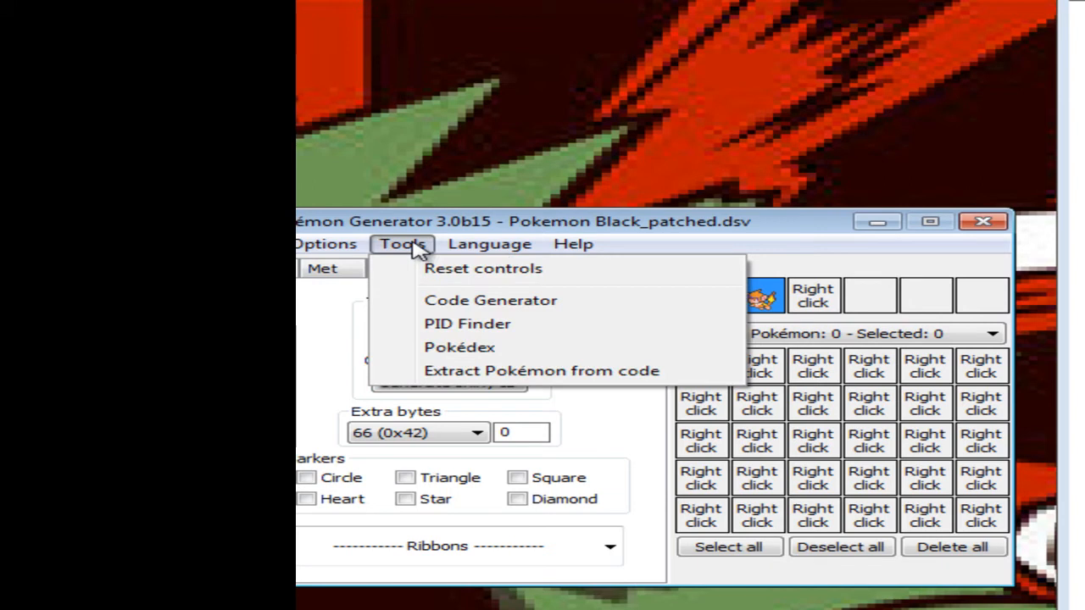
{"action": "left_click", "coordinate": [491, 300]}
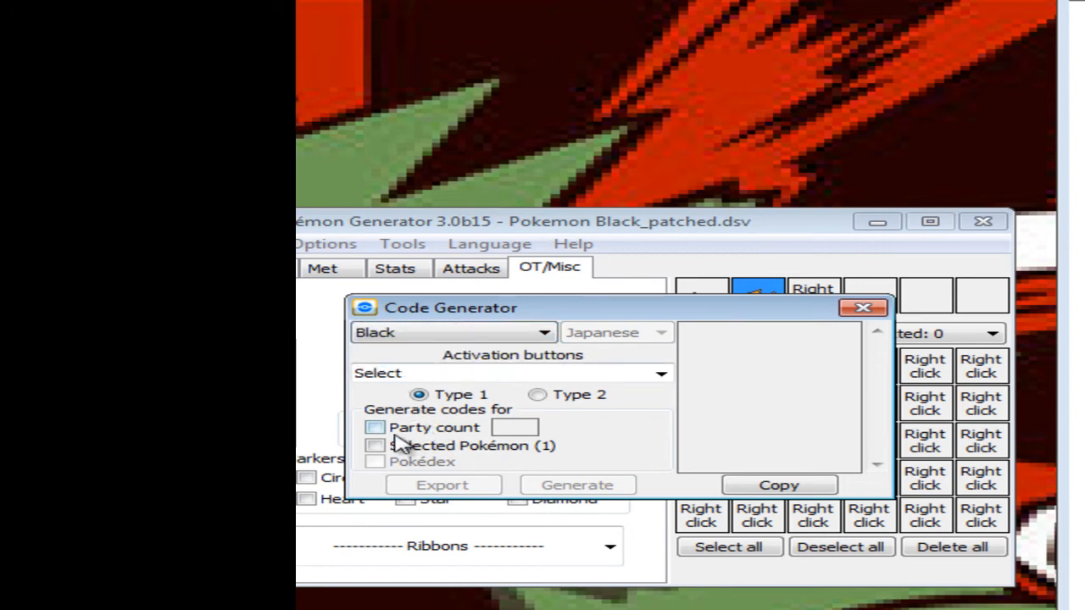
{"action": "left_click", "coordinate": [376, 427]}
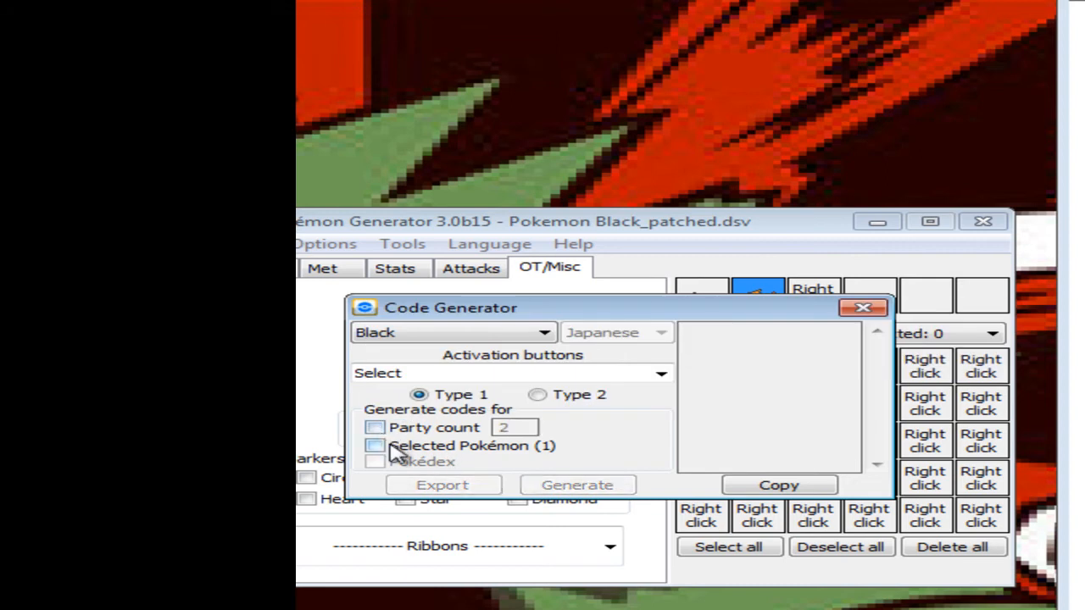
{"action": "left_click", "coordinate": [375, 446]}
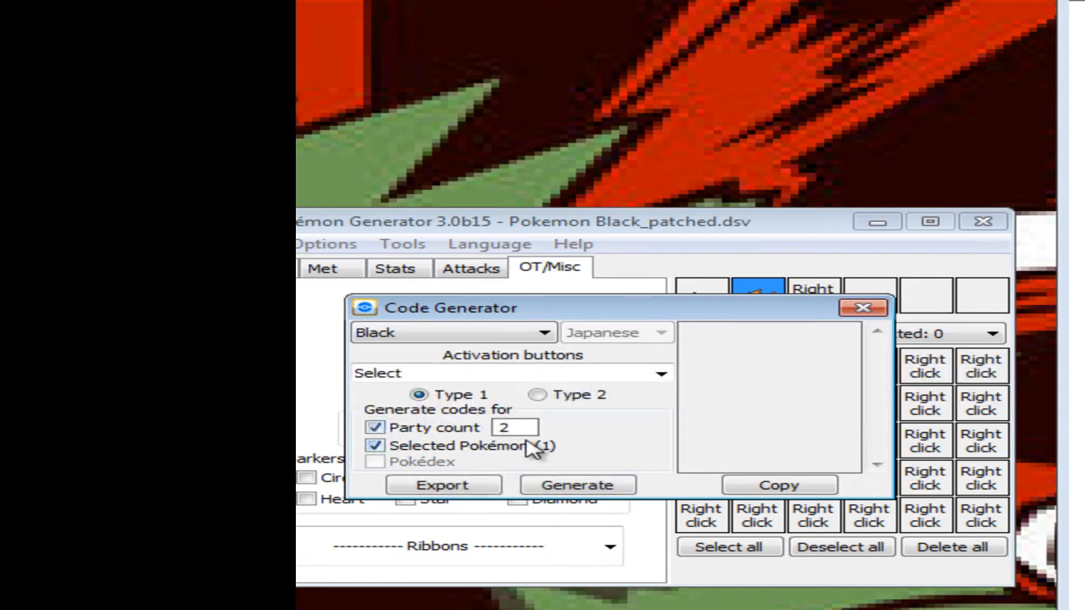
{"action": "mouse_move", "coordinate": [533, 451]}
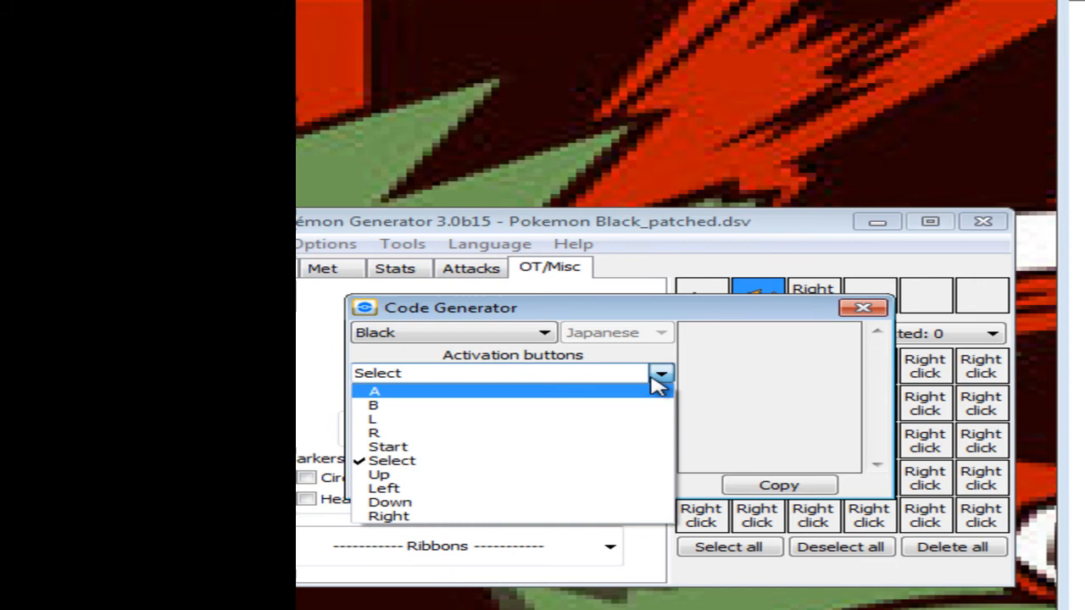
{"action": "left_click", "coordinate": [576, 484]}
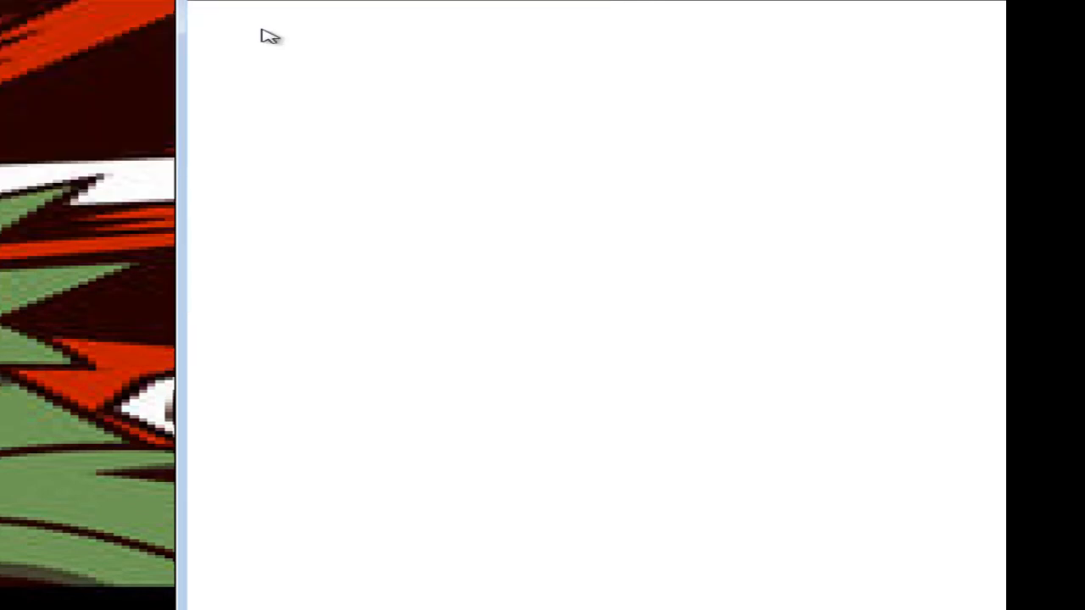
{"action": "mouse_move", "coordinate": [590, 180]}
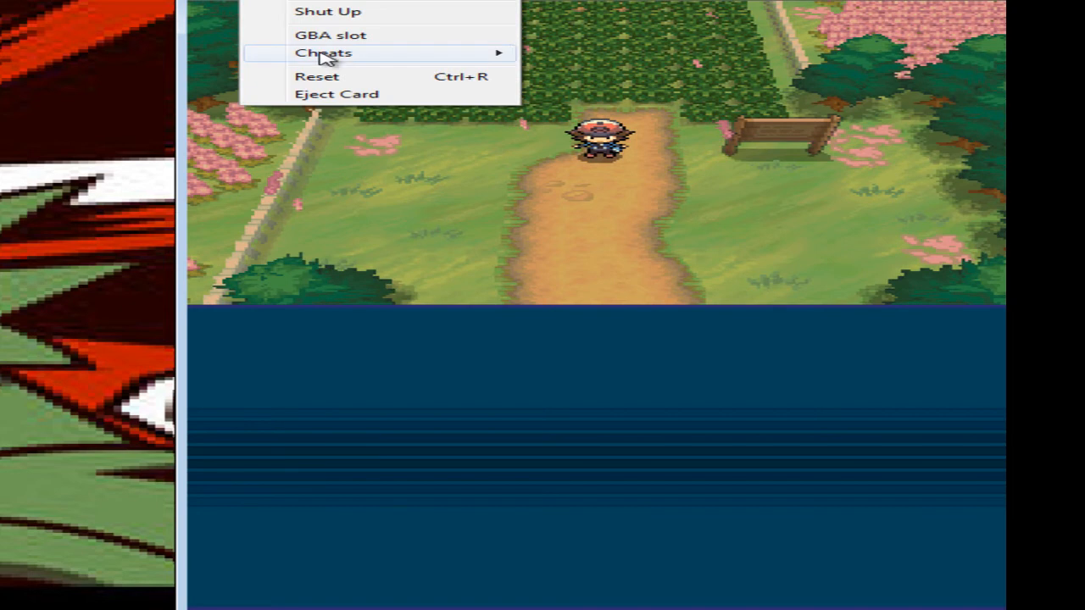
- Remove the old cheat entry and start a new Action Replay code
{"action": "left_click", "coordinate": [318, 53]}
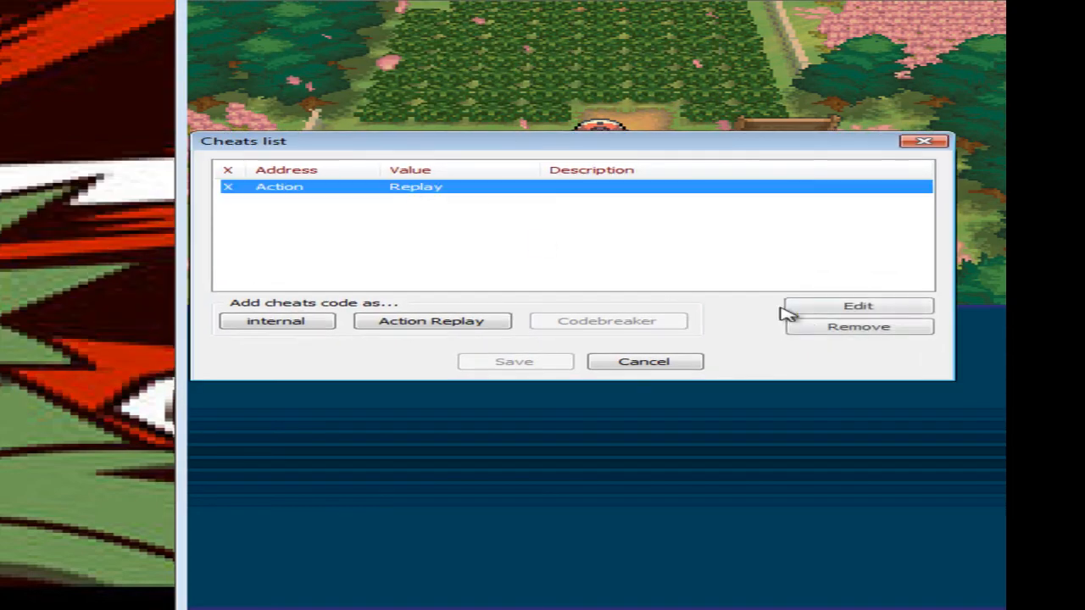
{"action": "left_click", "coordinate": [859, 326]}
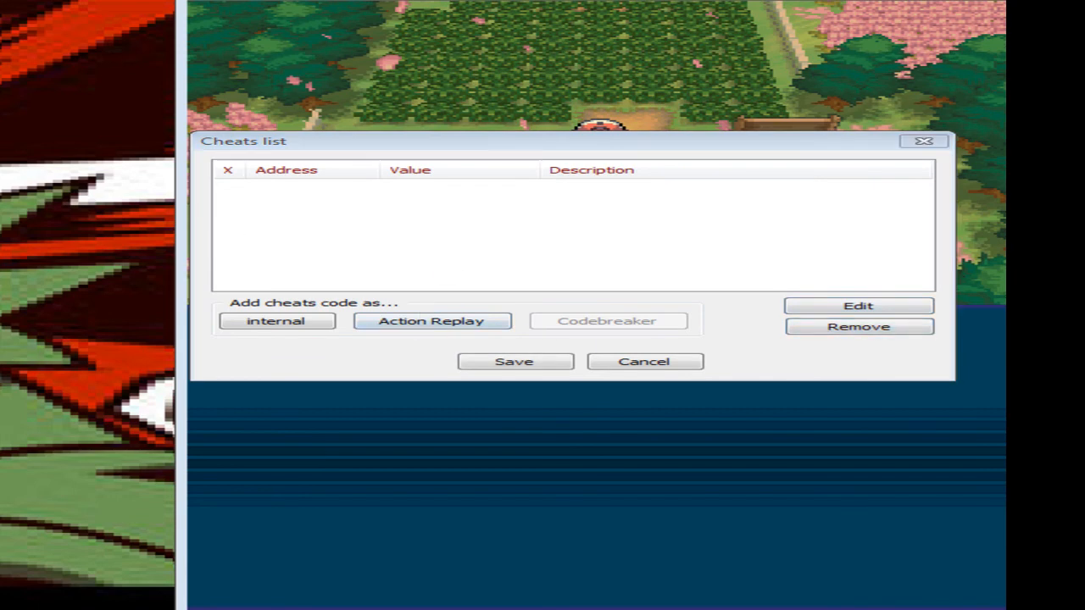
{"action": "left_click", "coordinate": [434, 322]}
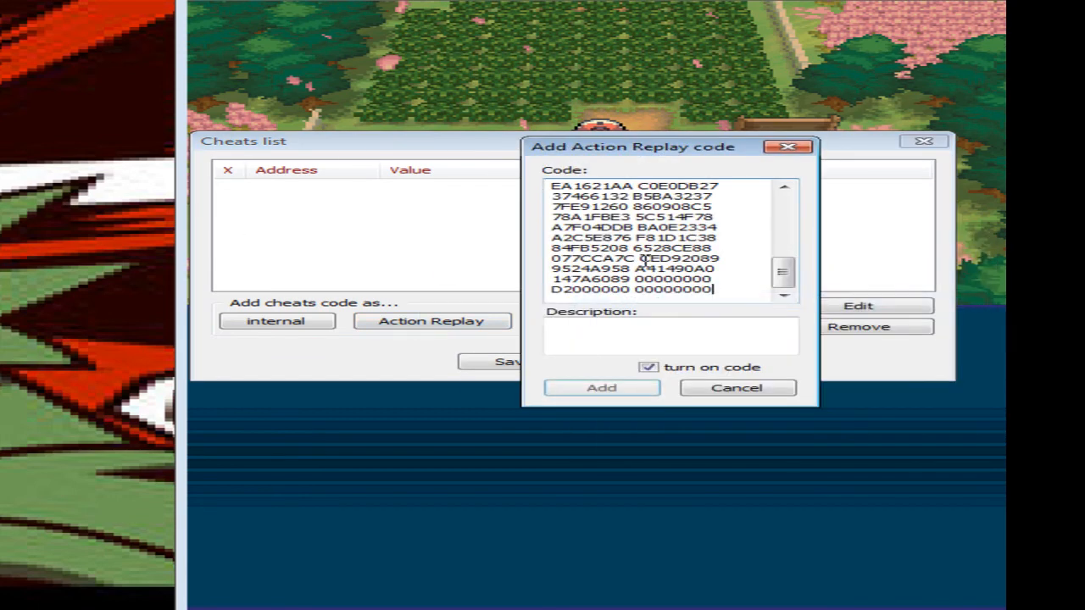
- Describe the code as Monferno, add it to the cheat list and save the list
{"action": "type", "text": "M"}
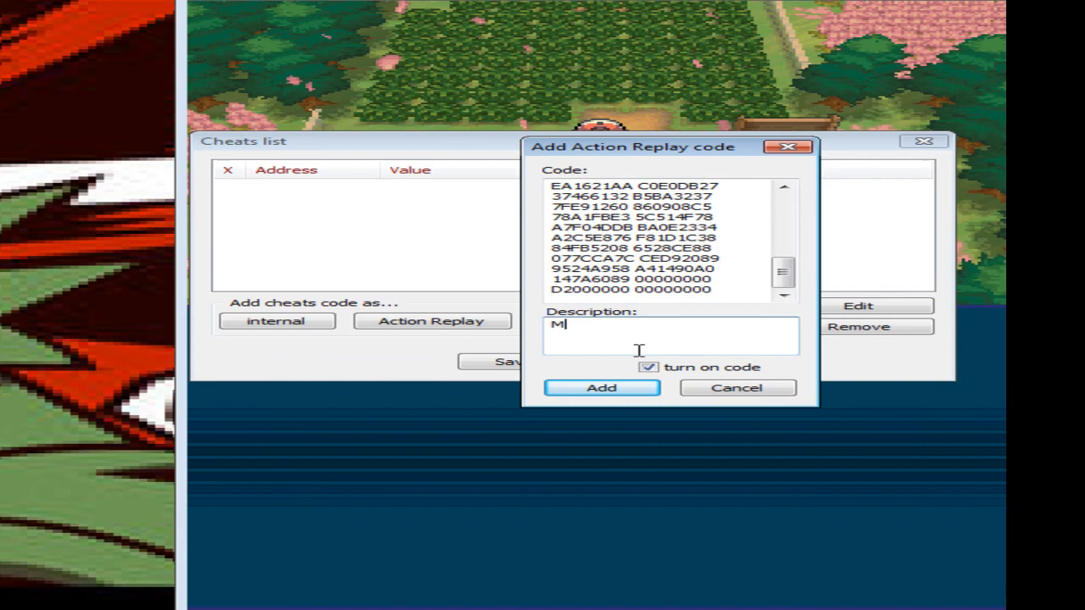
{"action": "type", "text": "onfern"}
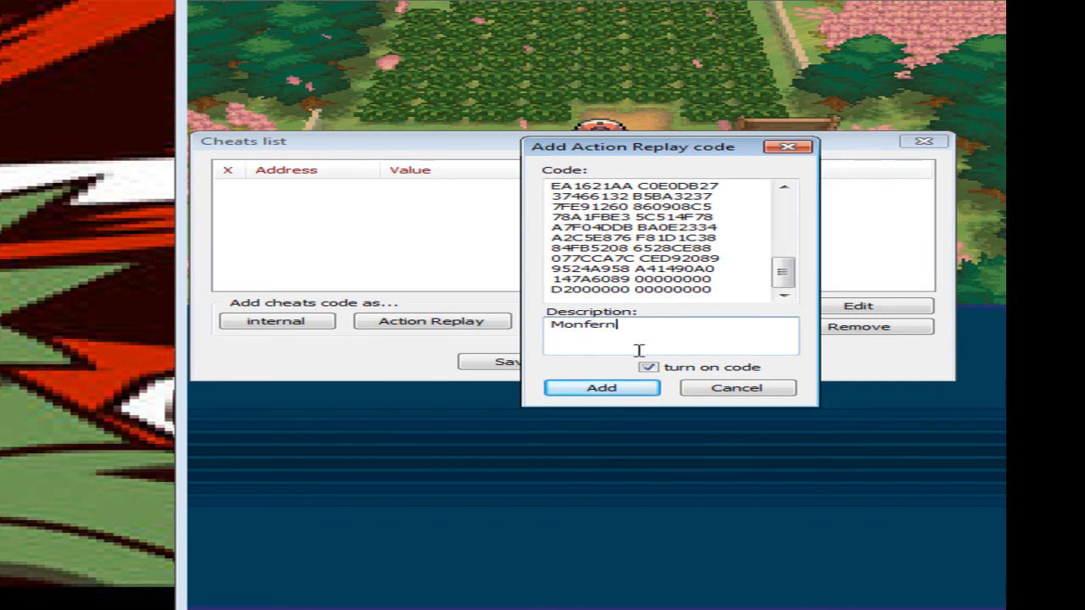
{"action": "left_click", "coordinate": [603, 386]}
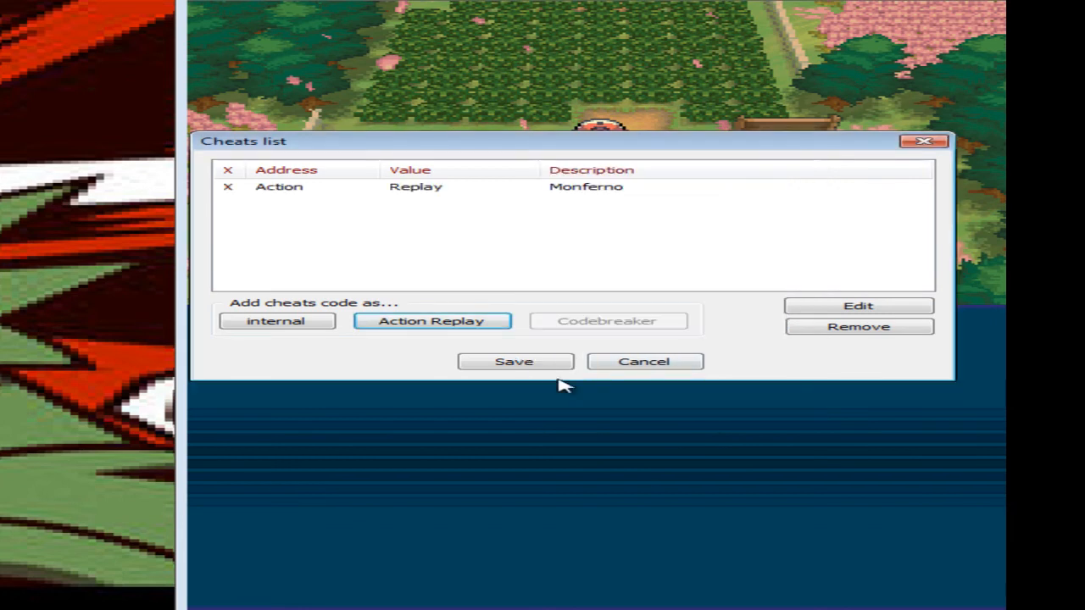
{"action": "left_click", "coordinate": [515, 361]}
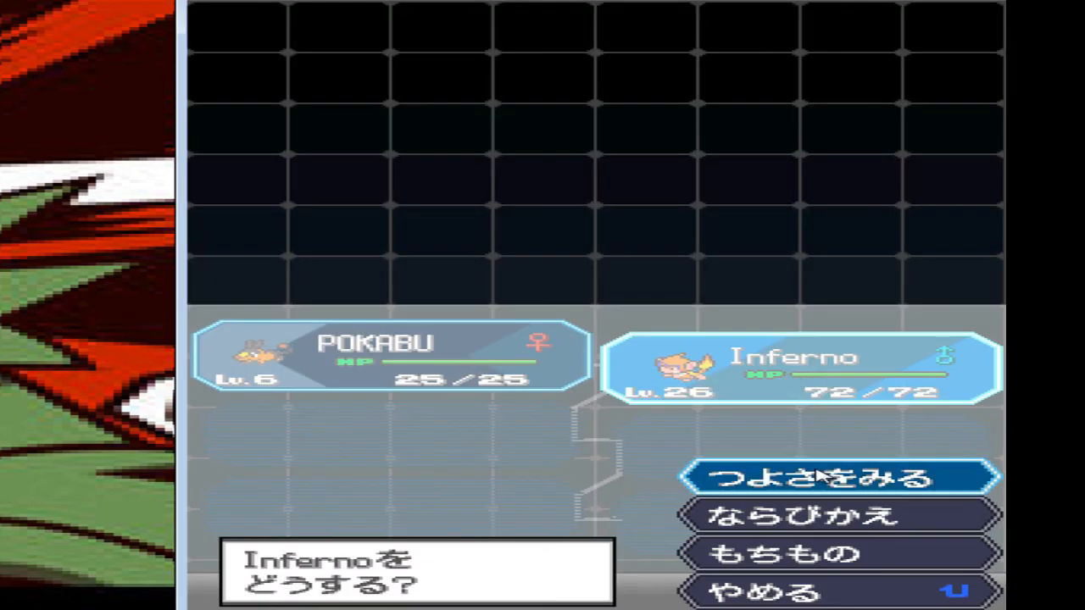
- View Inferno's summary showing a level 26 Monferno
{"action": "left_click", "coordinate": [840, 476]}
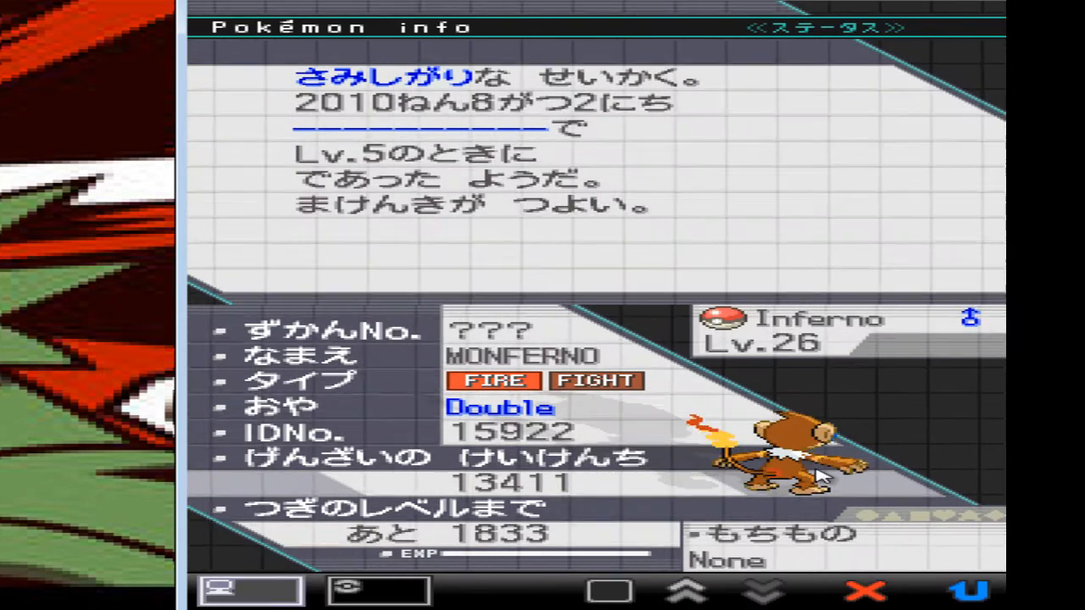